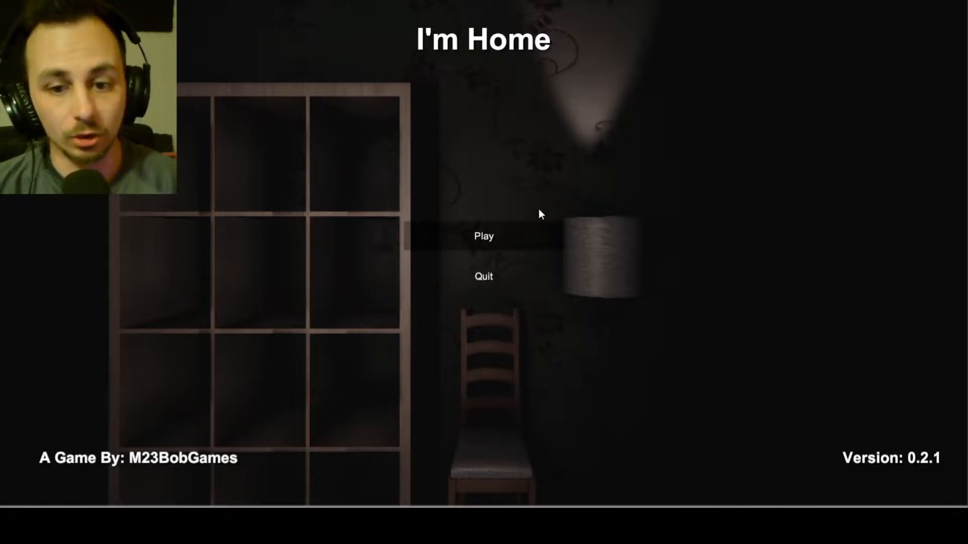
Start a new game from the I'm Home main menu.
click(483, 236)
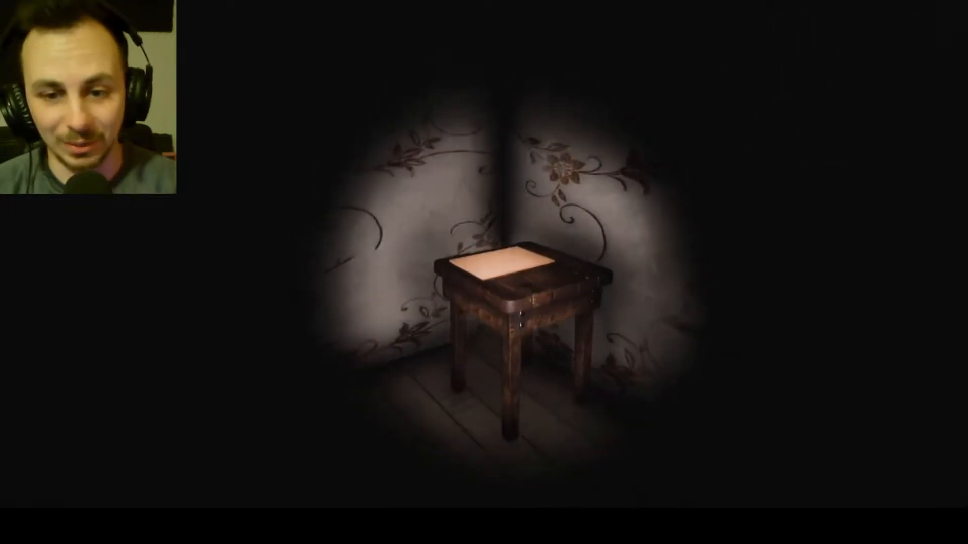
Read the note lying on the small wooden table in the corner.
click(488, 265)
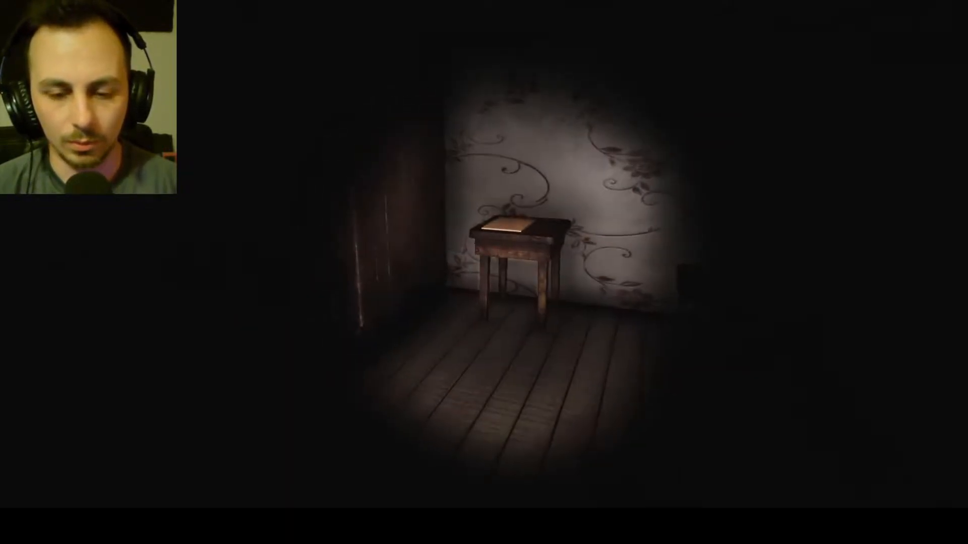
Read the note on the next table, Page 11, which says to go down stairs.
click(518, 231)
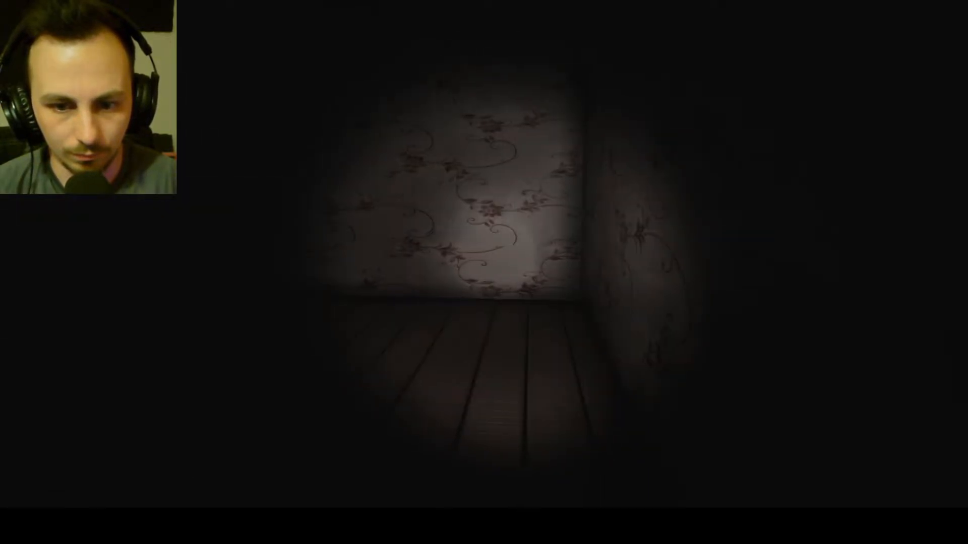
mouse_move(484, 272)
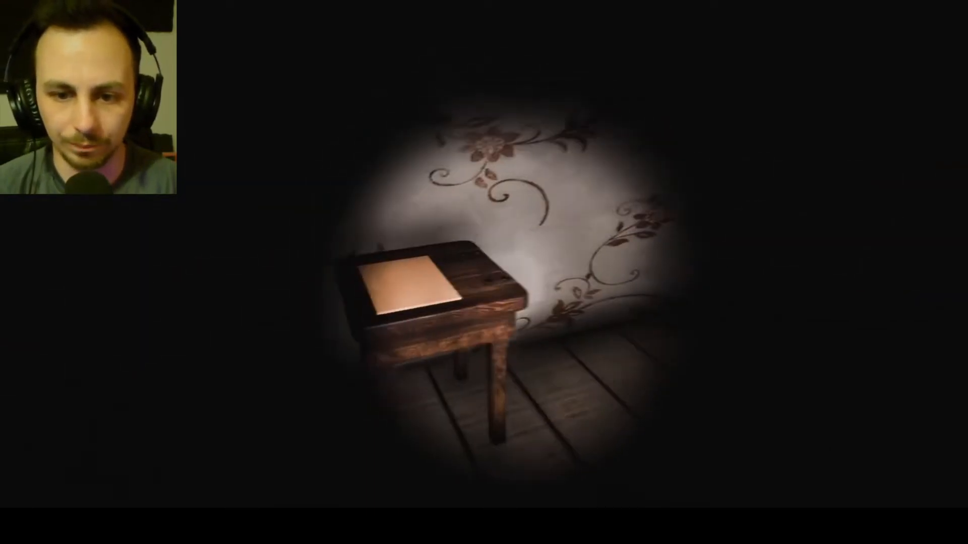
click(406, 284)
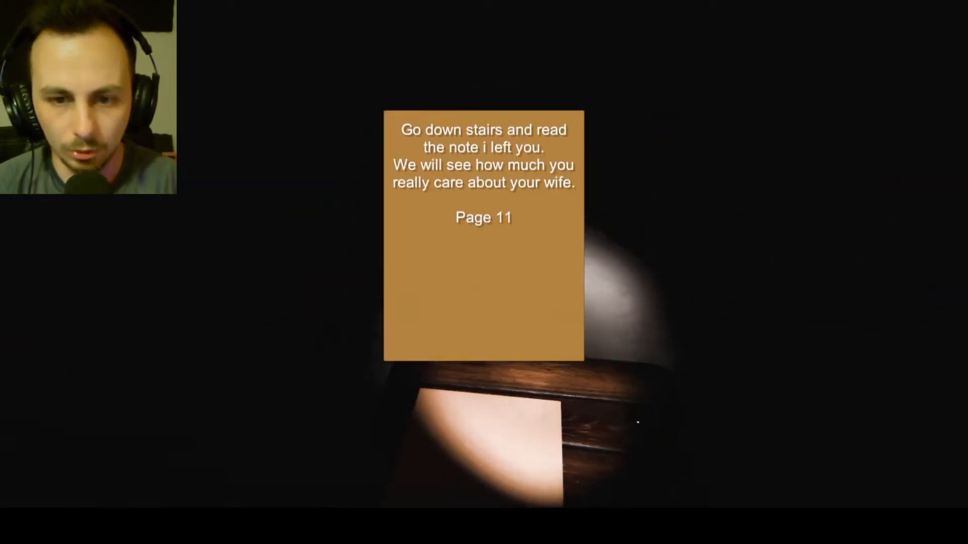